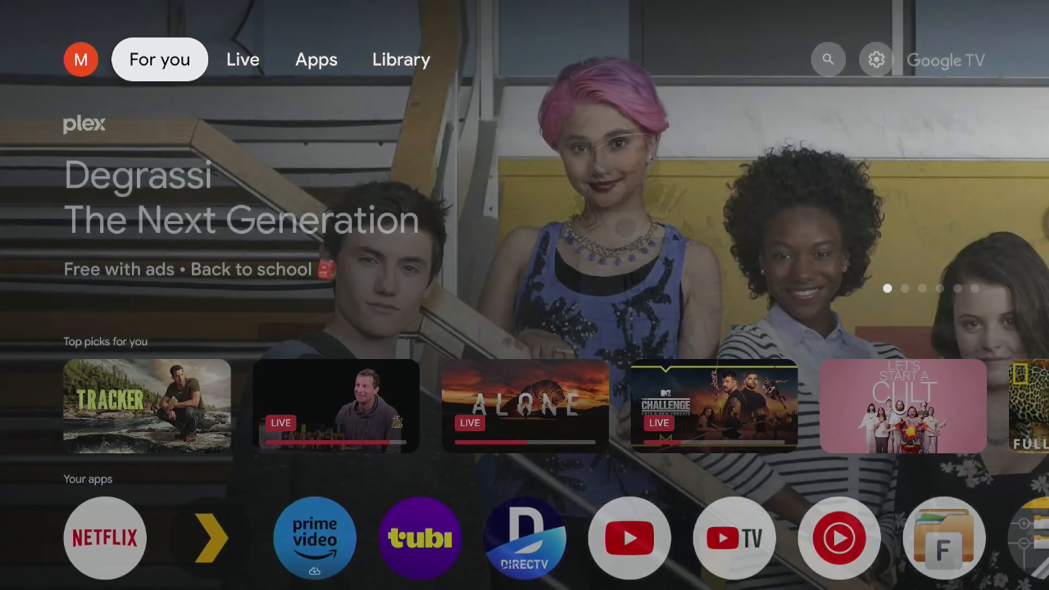
- Enable developer mode from the device's About screen
{"action": "left_click", "coordinate": [316, 59]}
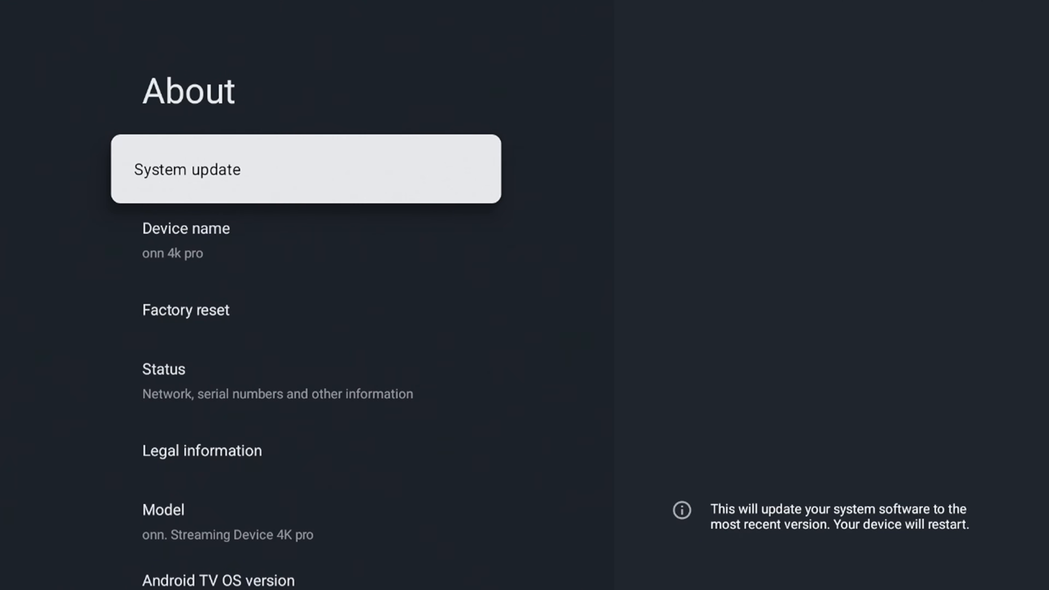
{"action": "scroll", "scroll_direction": "down", "scroll_amount": 3}
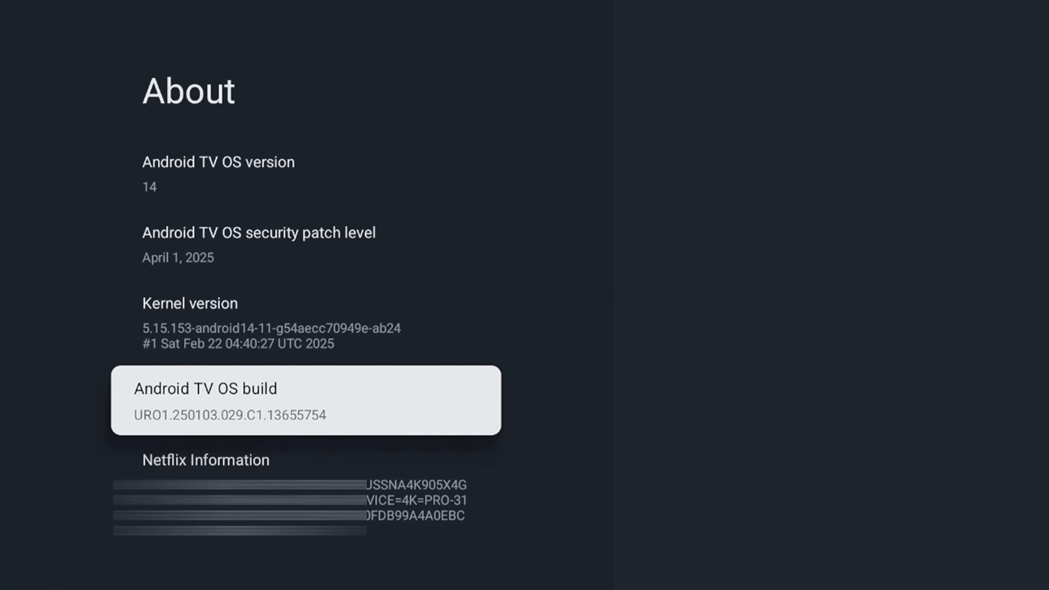
{"action": "left_click", "coordinate": [305, 401]}
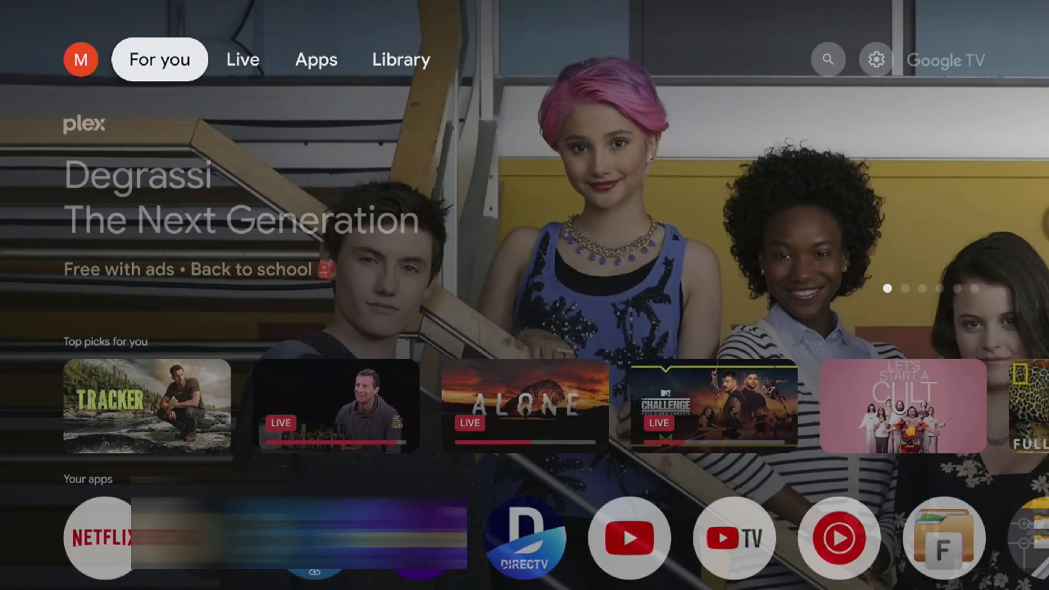
- Launch Downloader from the Your apps row
{"action": "scroll", "scroll_direction": "down", "scroll_amount": 3}
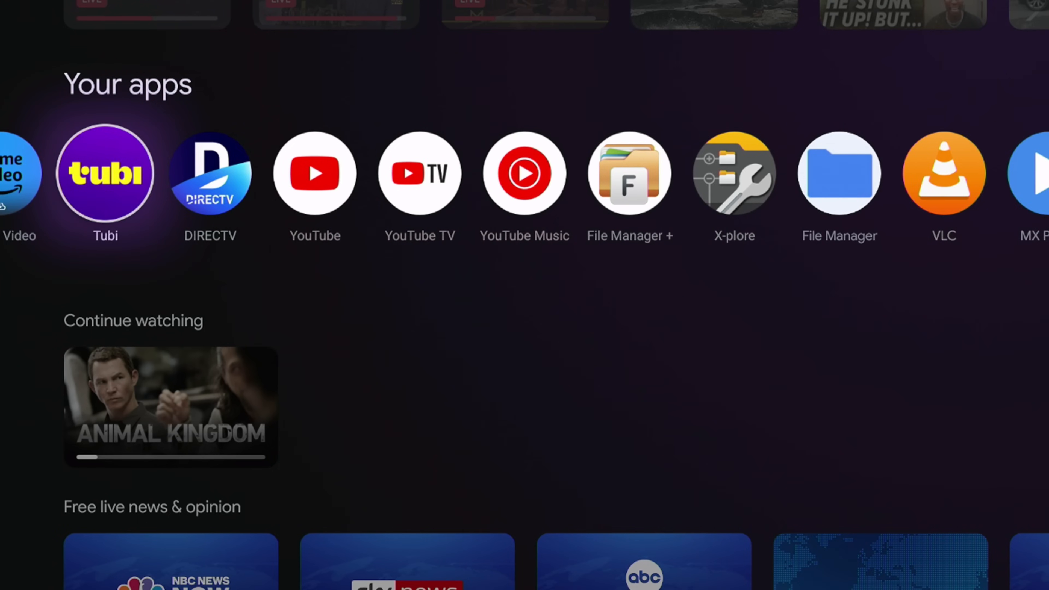
{"action": "scroll", "scroll_direction": "right", "scroll_amount": 3}
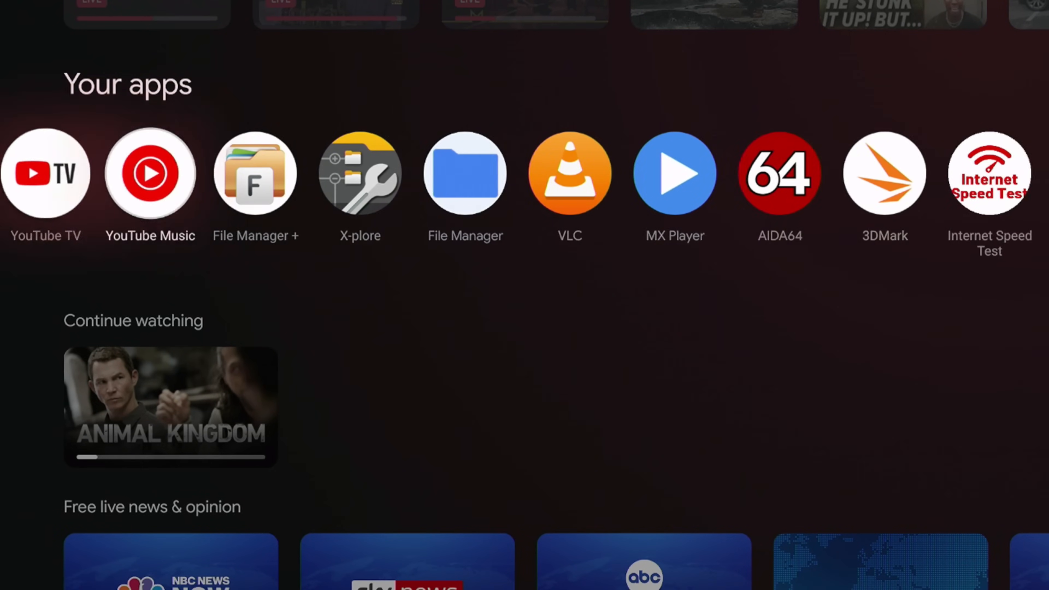
{"action": "scroll", "scroll_direction": "right", "scroll_amount": 3}
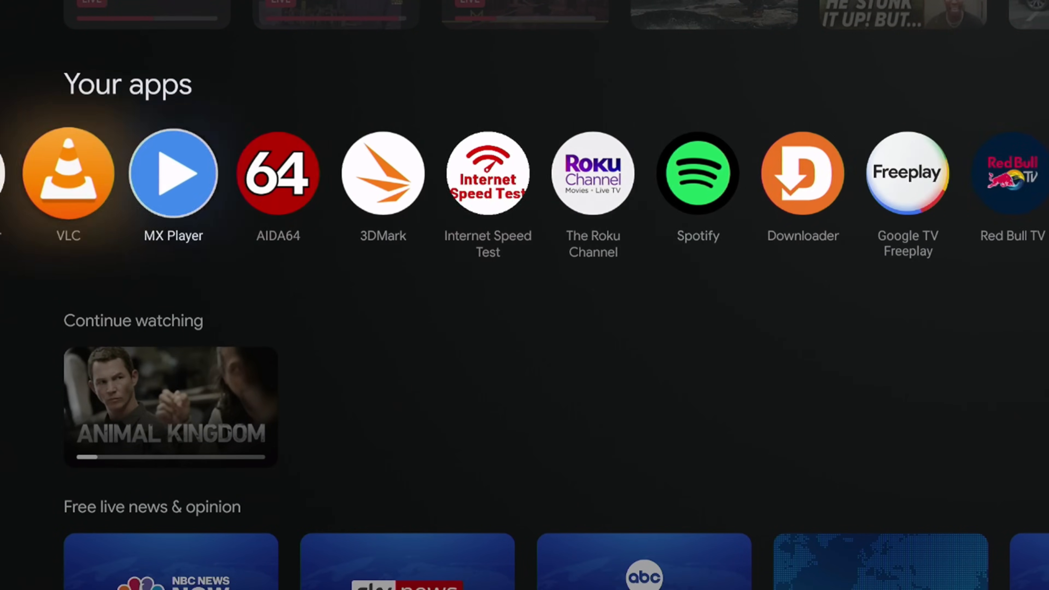
{"action": "scroll", "scroll_direction": "right", "scroll_amount": 3}
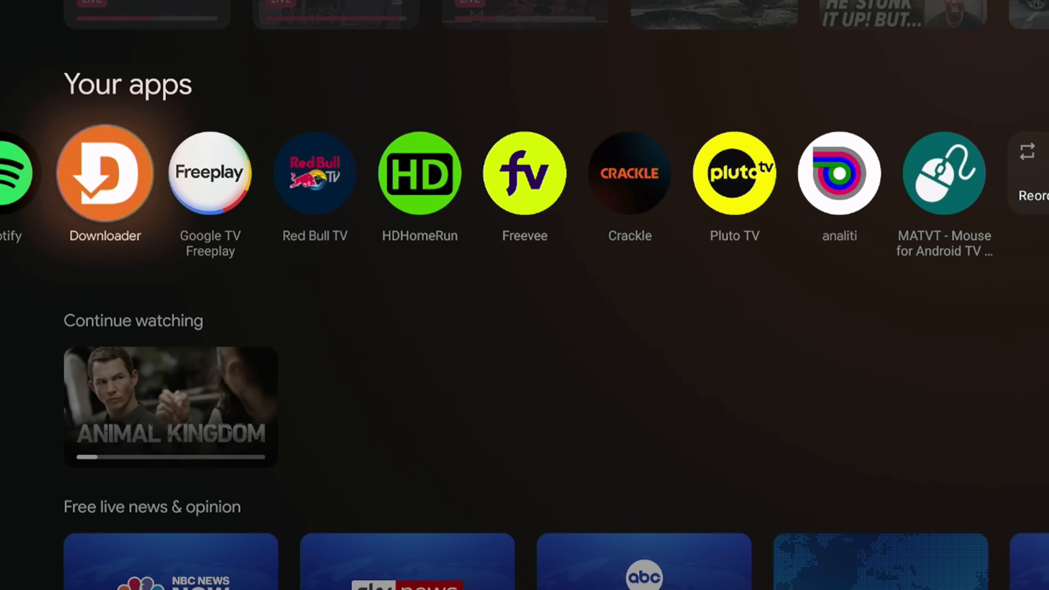
{"action": "left_click", "coordinate": [104, 174]}
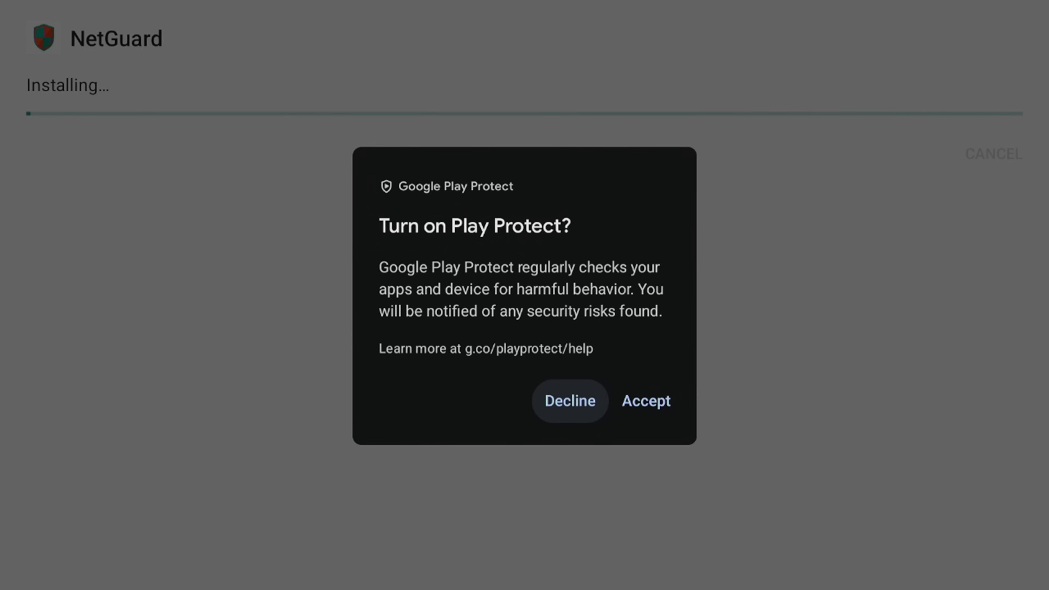
{"action": "mouse_move", "coordinate": [644, 401]}
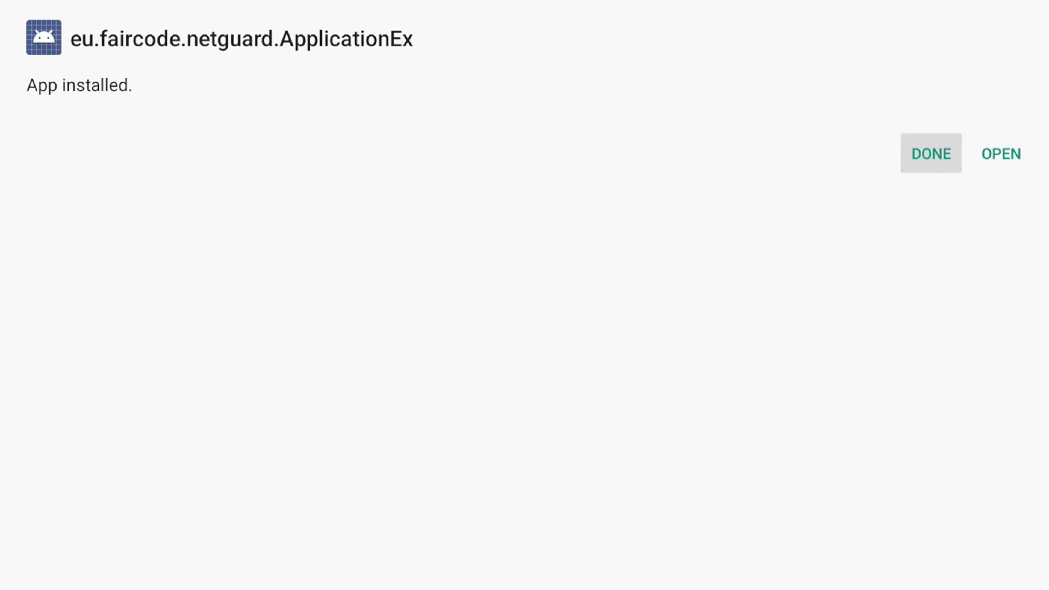
- Dismiss the installer with DONE once NetGuard is installed
{"action": "left_click", "coordinate": [1001, 153]}
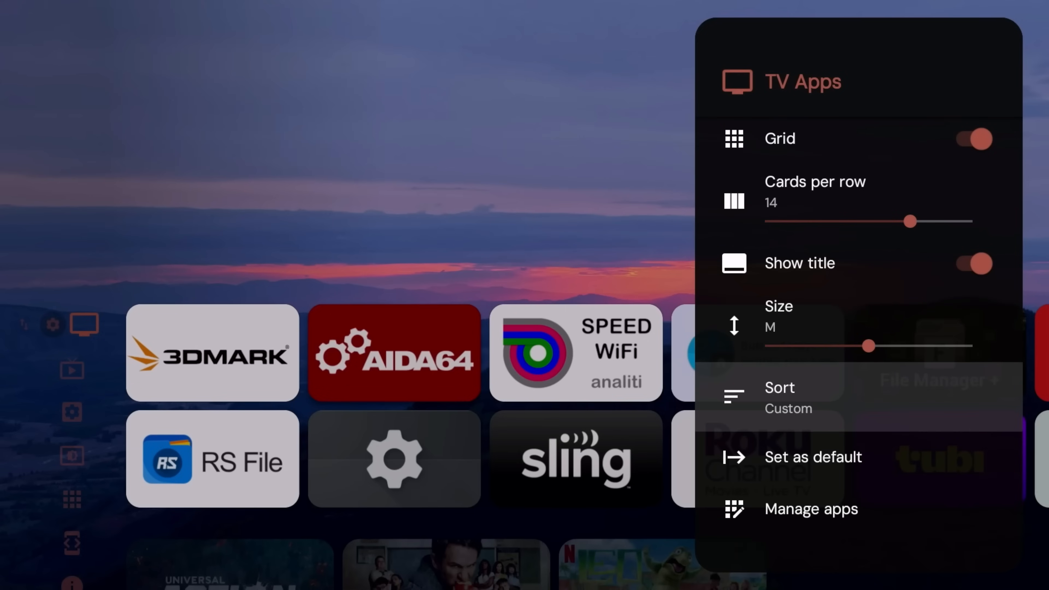
{"action": "left_click", "coordinate": [778, 397]}
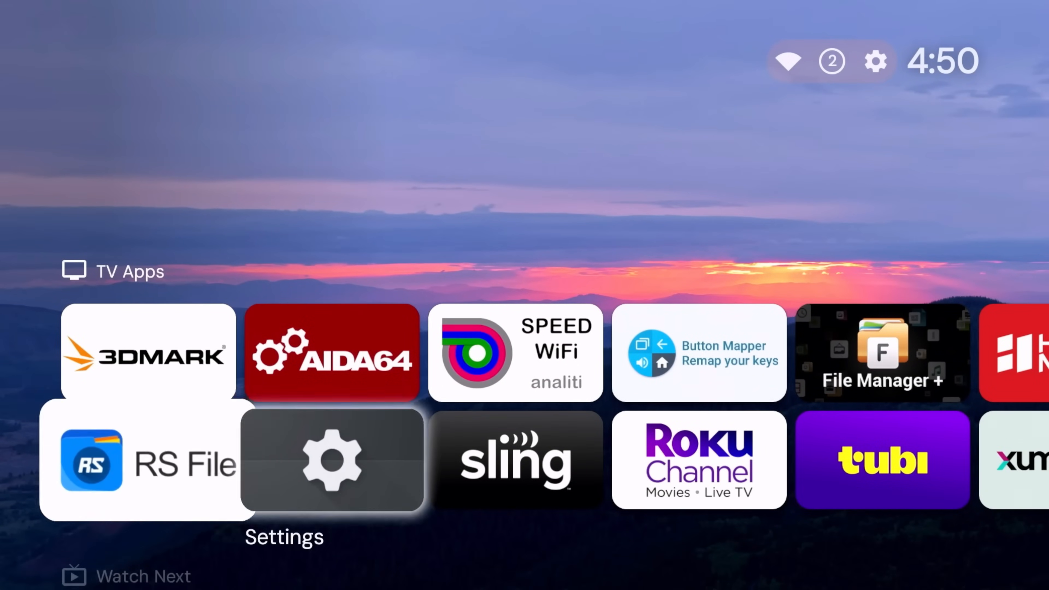
{"action": "scroll", "scroll_direction": "right", "scroll_amount": 3}
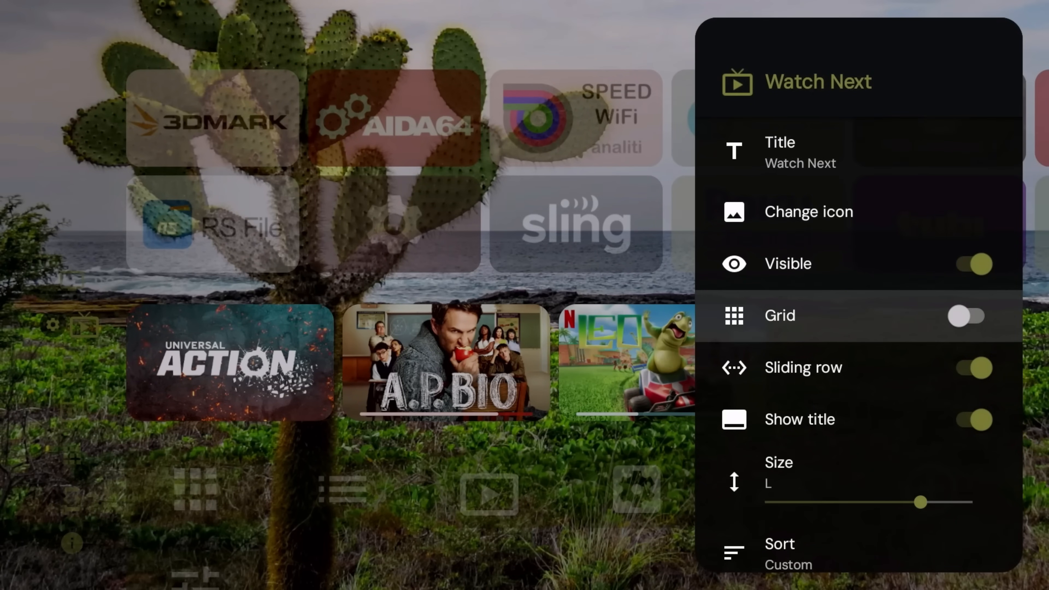
- Toggle Grid on for the Watch Next category and return to the home screen tiles
{"action": "left_click", "coordinate": [968, 316]}
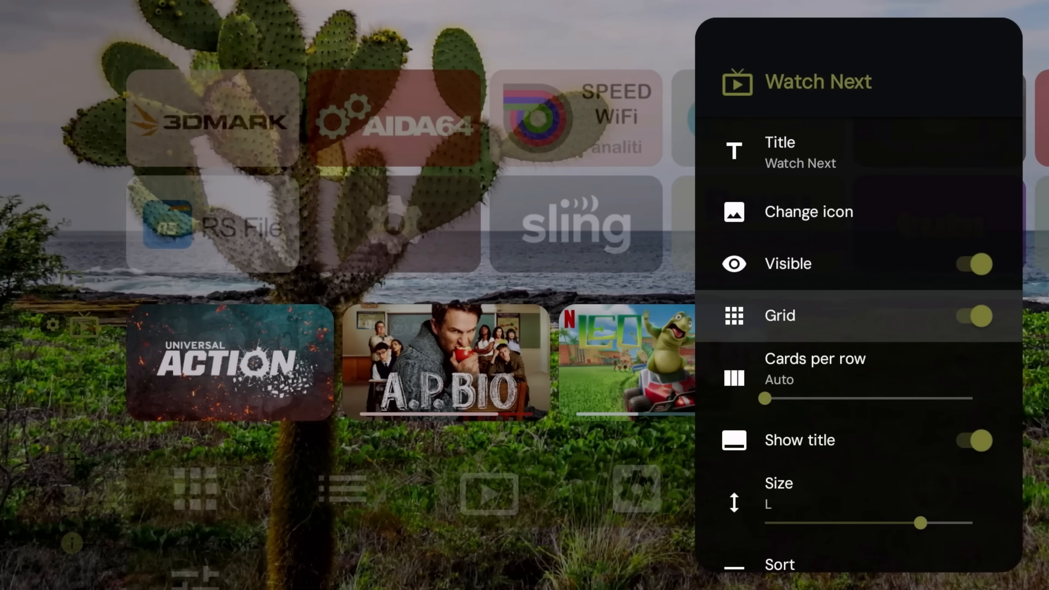
{"action": "scroll", "scroll_direction": "up", "scroll_amount": 3}
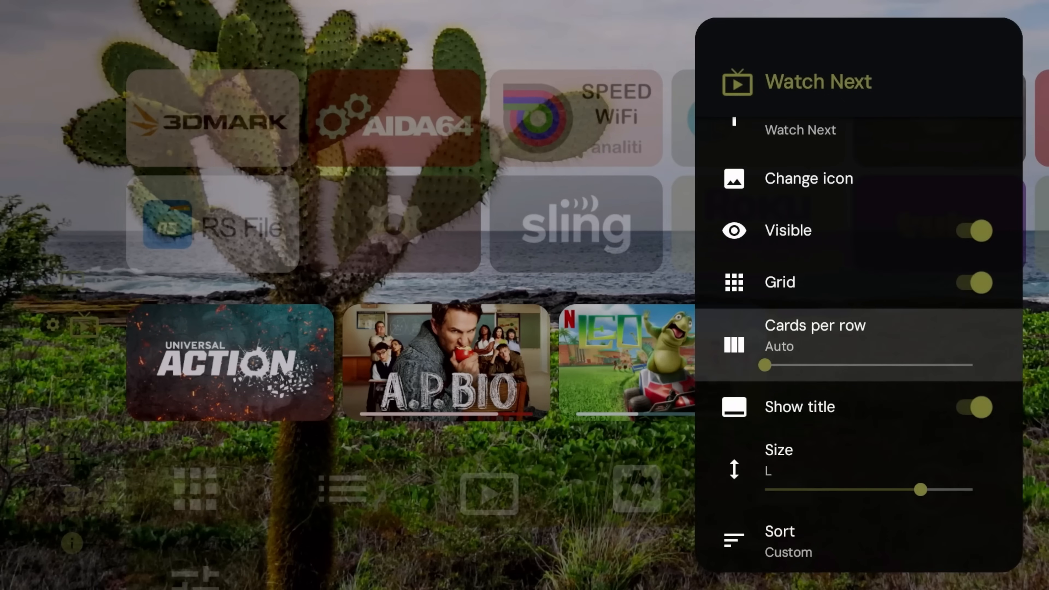
{"action": "scroll", "scroll_direction": "down", "scroll_amount": 3}
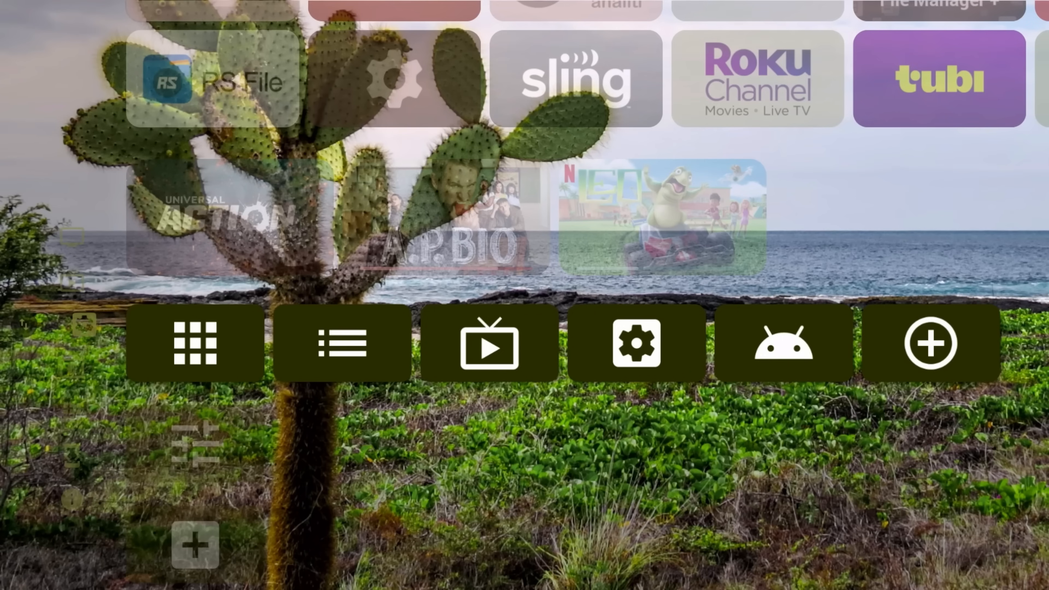
{"action": "scroll", "scroll_direction": "down", "scroll_amount": 3}
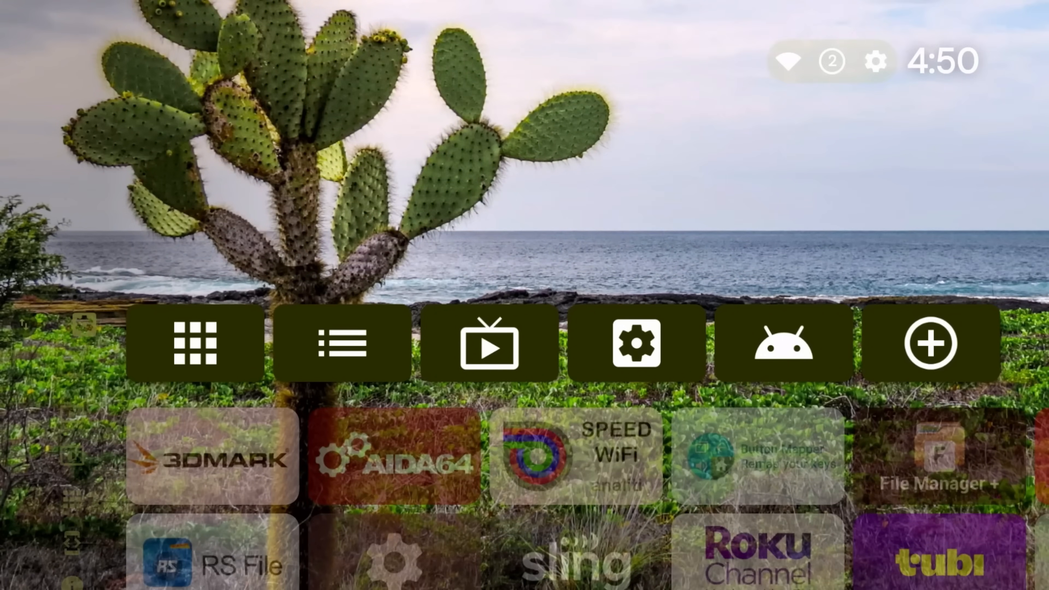
{"action": "scroll", "scroll_direction": "down", "scroll_amount": 3}
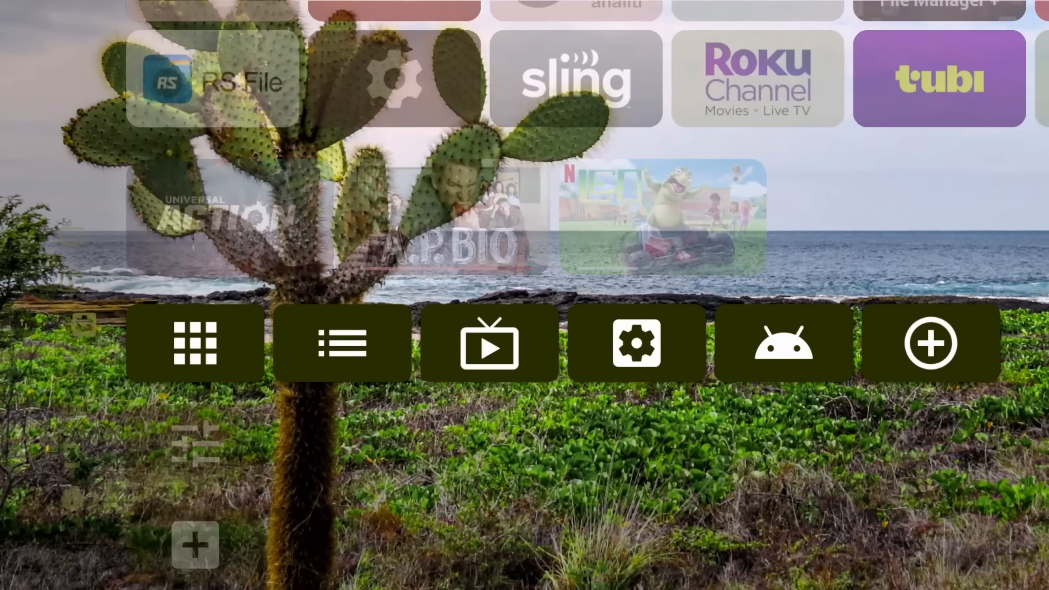